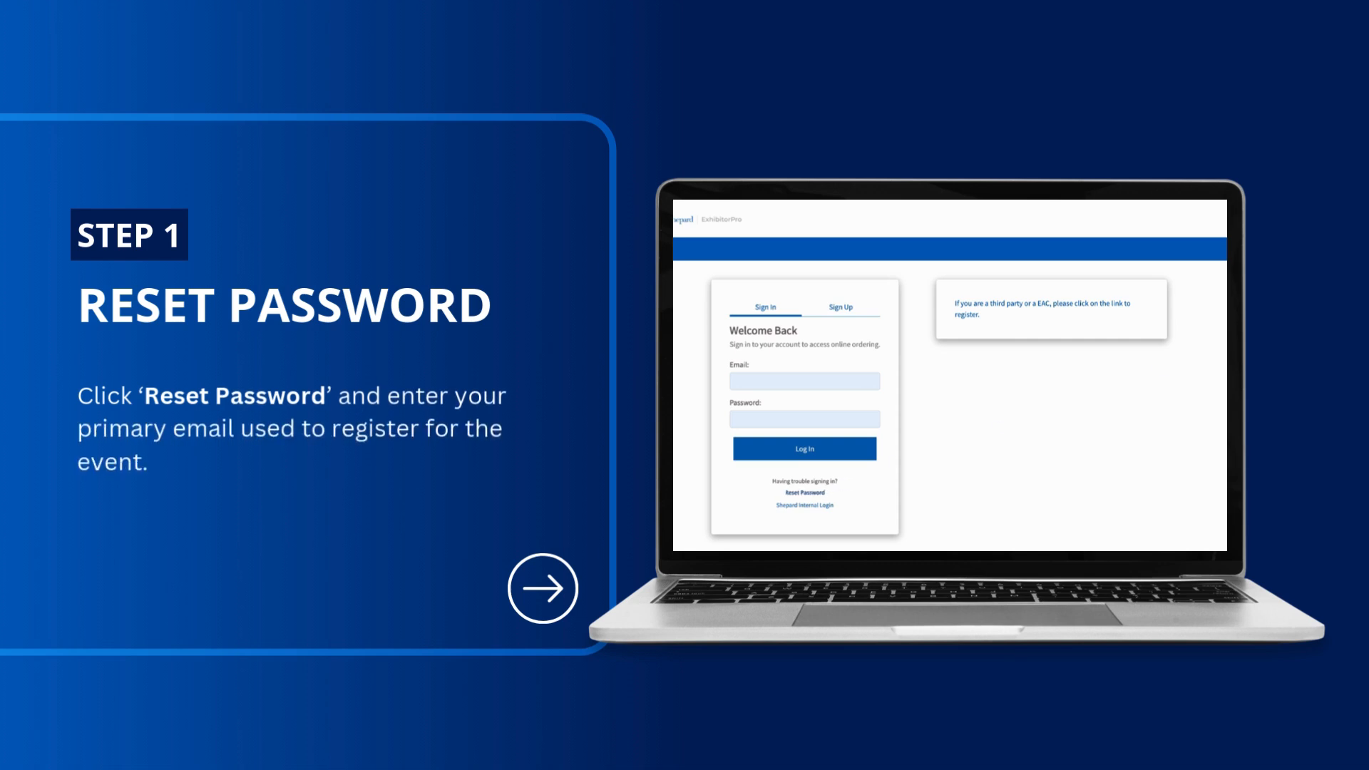
- Request a password reset for the registration email from the ExhibitorPro sign-in page
click(803, 493)
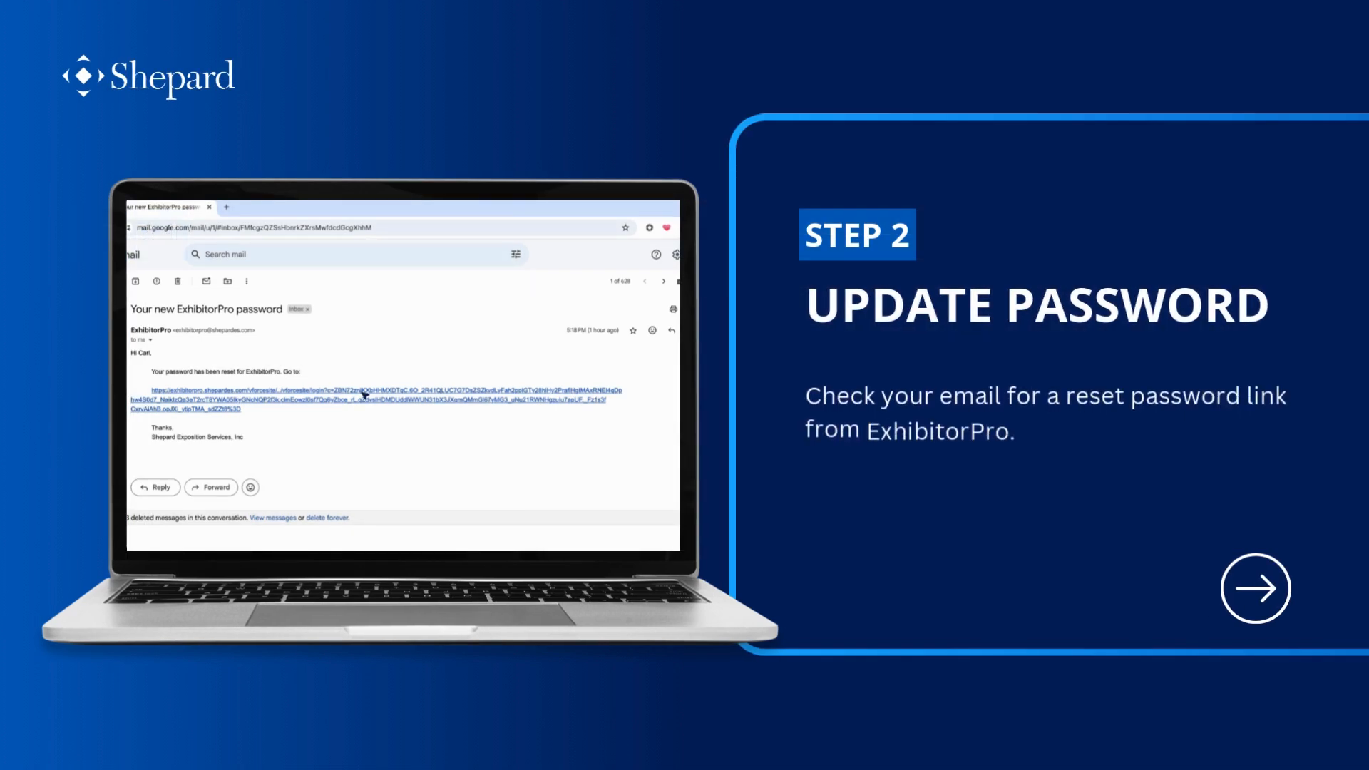
- Open the 'Your new ExhibitorPro password' email and follow its reset link
click(380, 390)
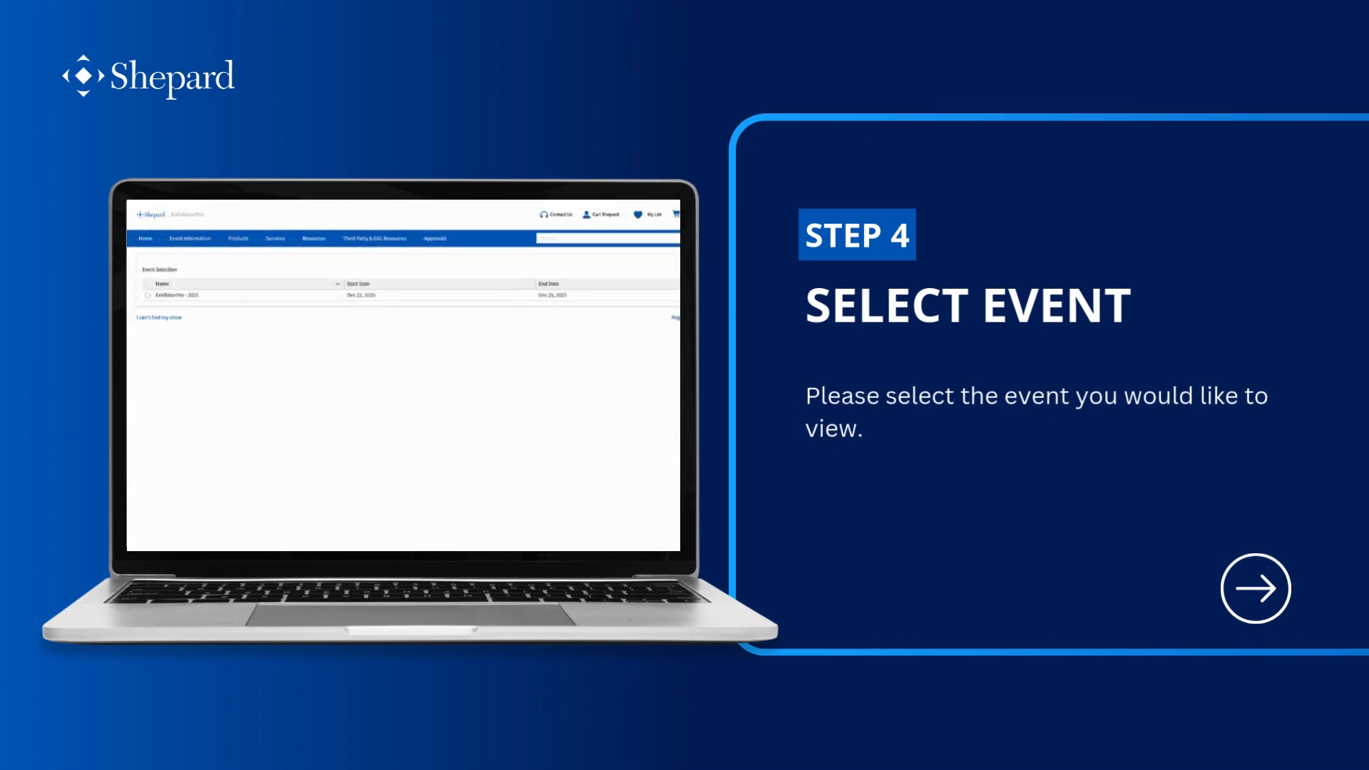
- Select the ExhibitorPro - 2025 event and continue to its welcome page
click(147, 295)
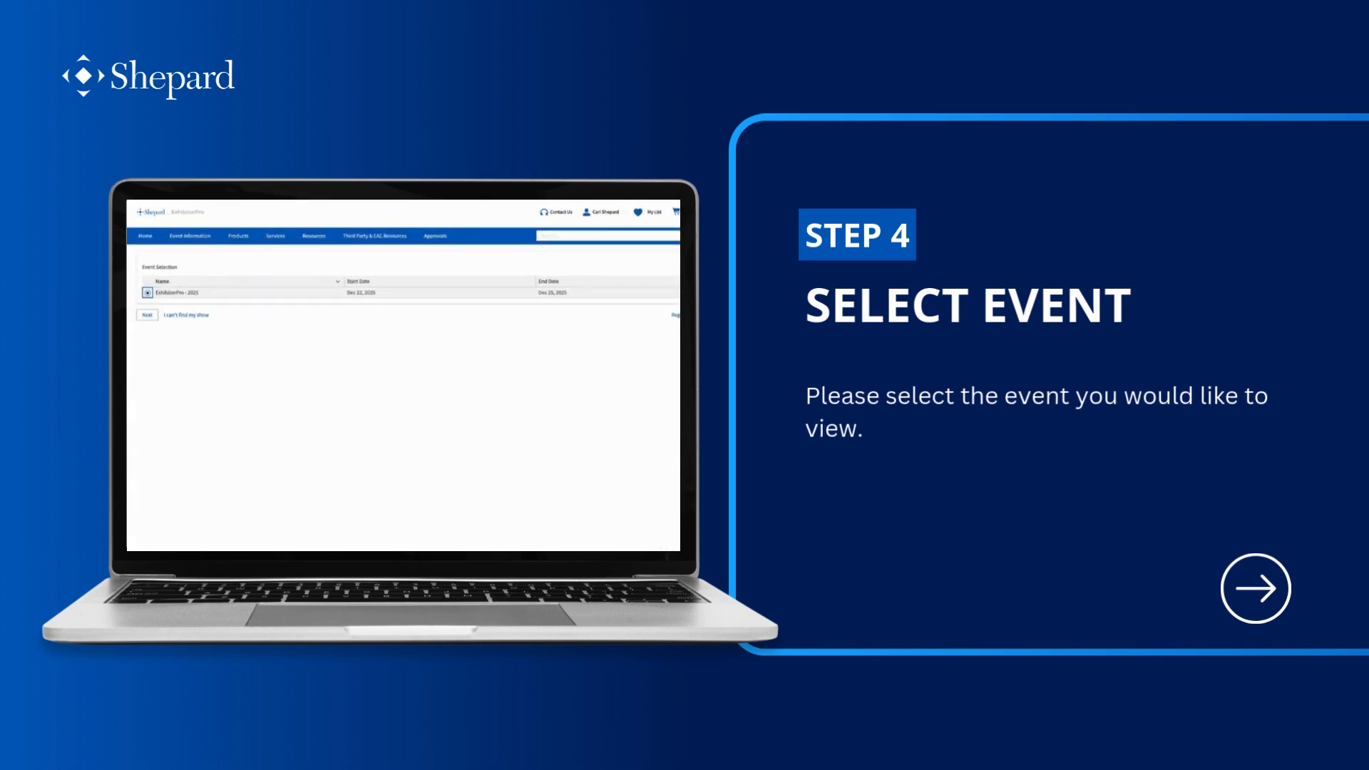
click(1253, 587)
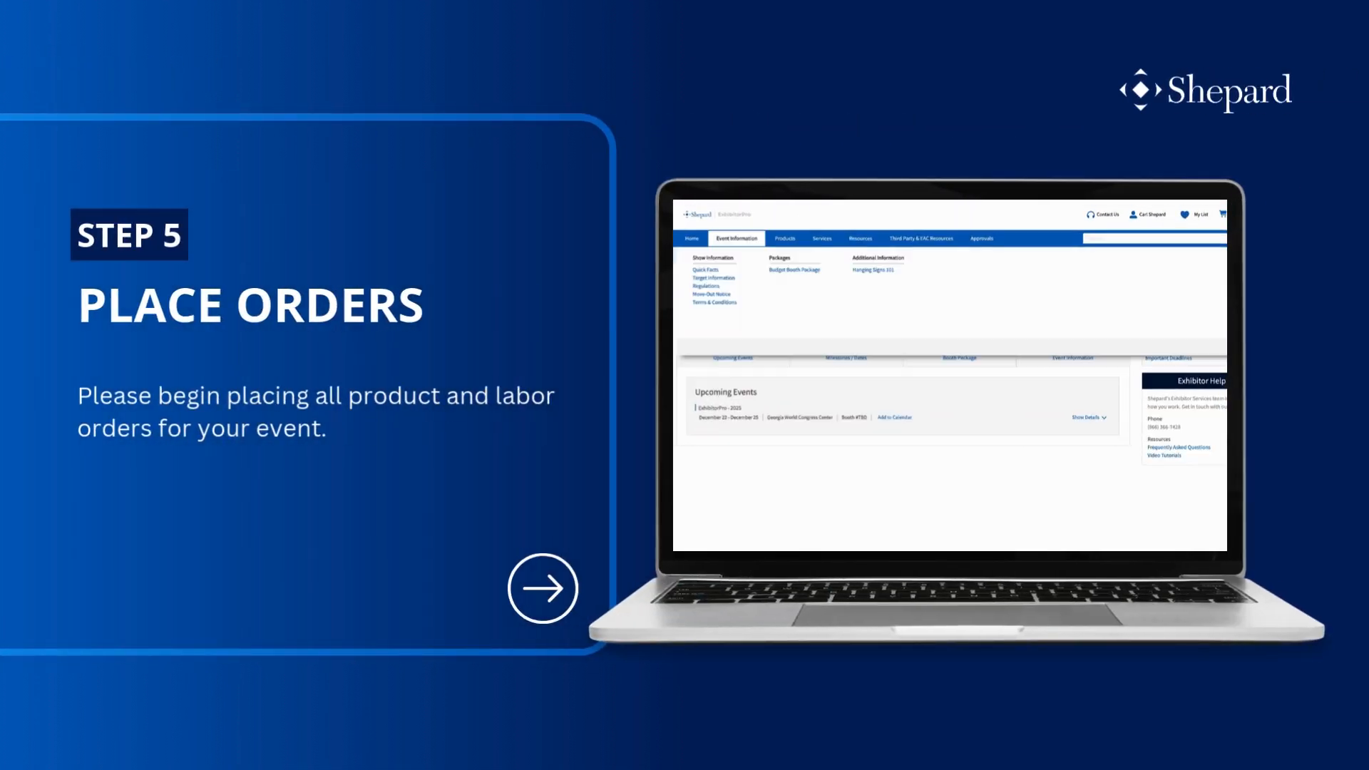
click(691, 238)
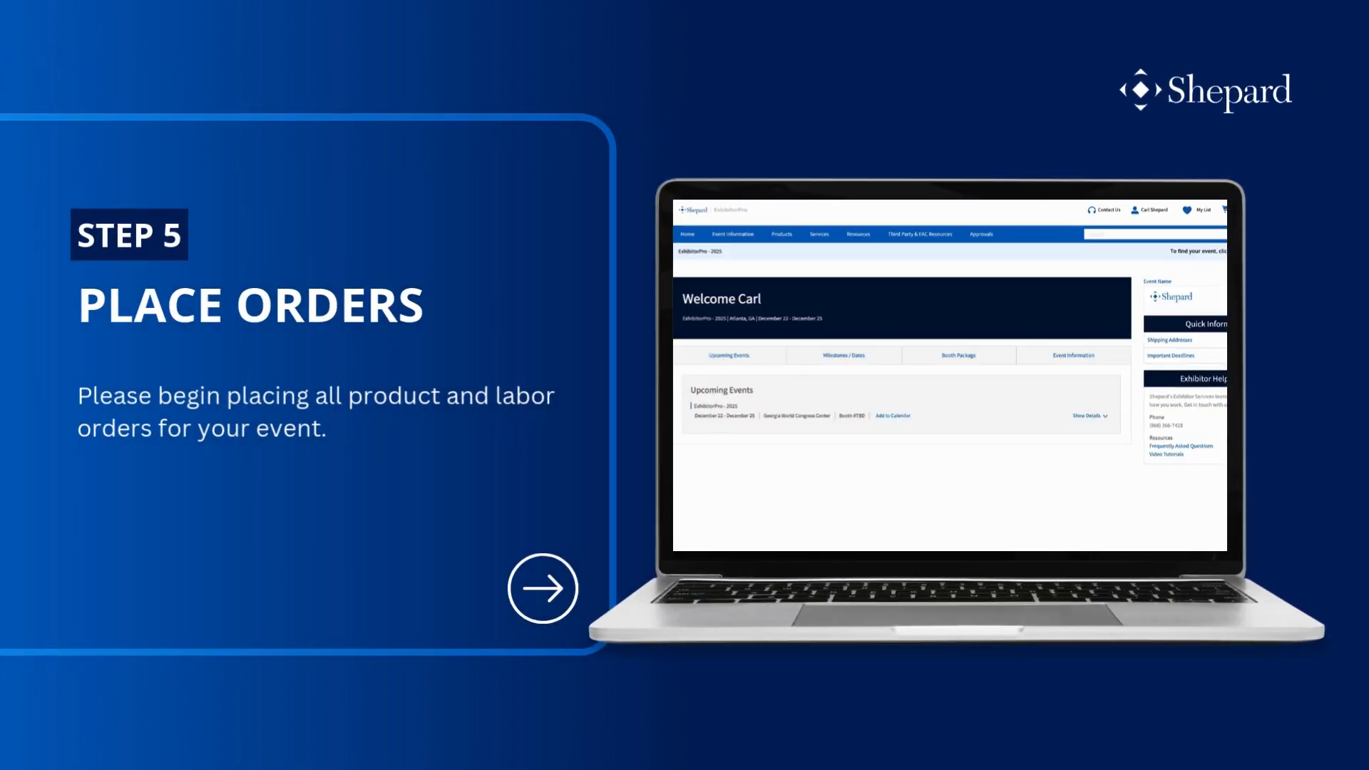